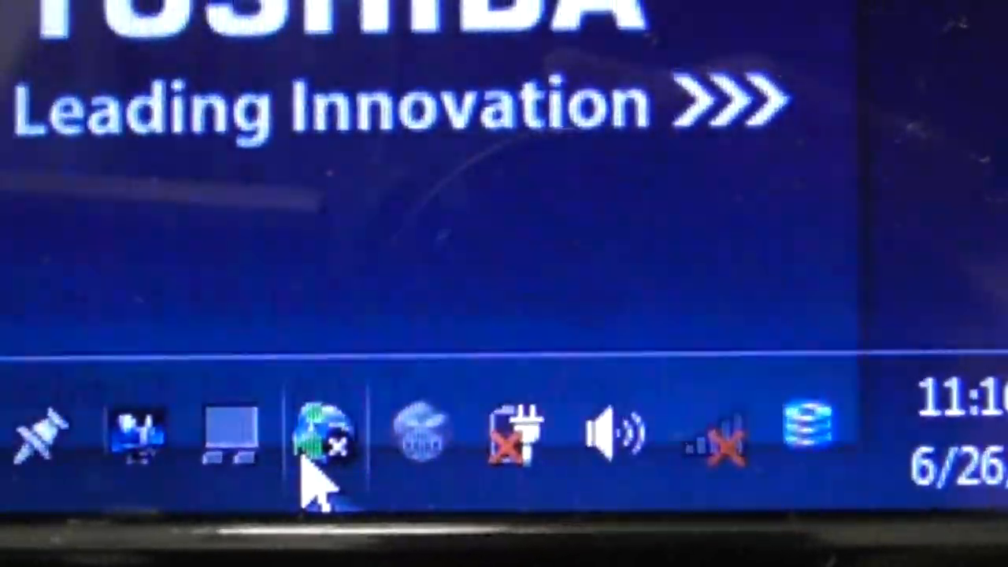
Check the wireless connection status, then use F8 to toggle the wireless radio back on
{"action": "left_click", "coordinate": [320, 437]}
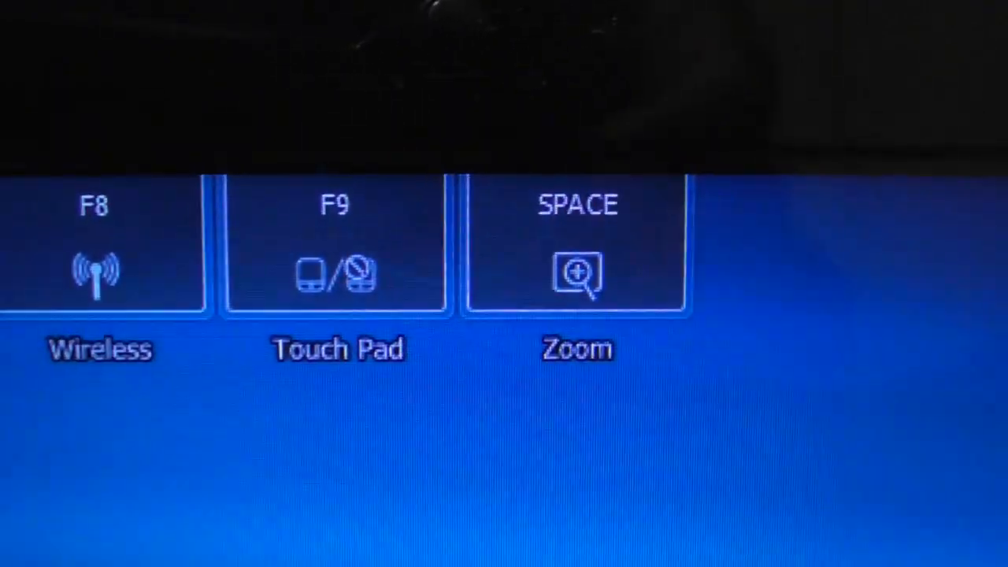
{"action": "key", "text": "F8"}
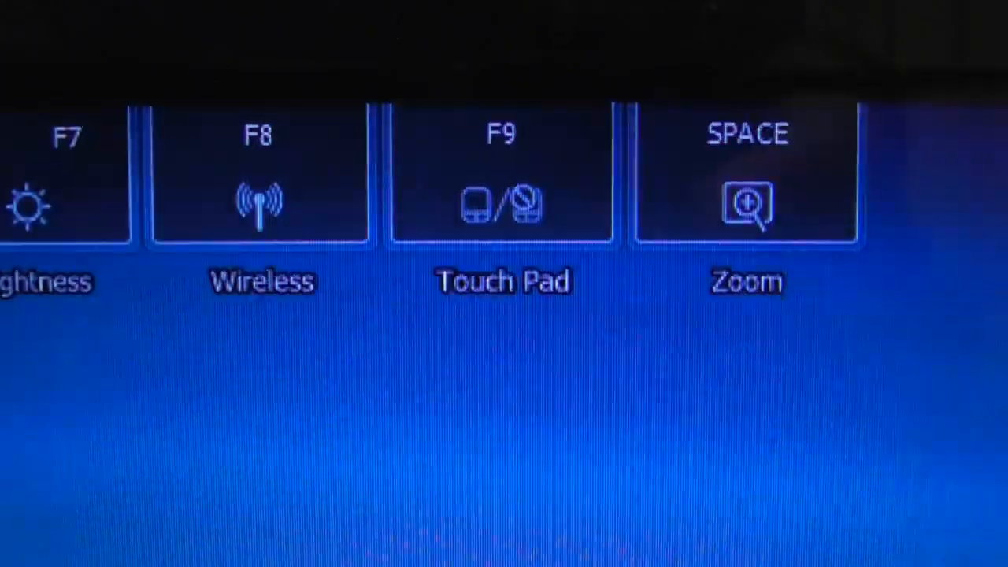
{"action": "key", "text": "F8"}
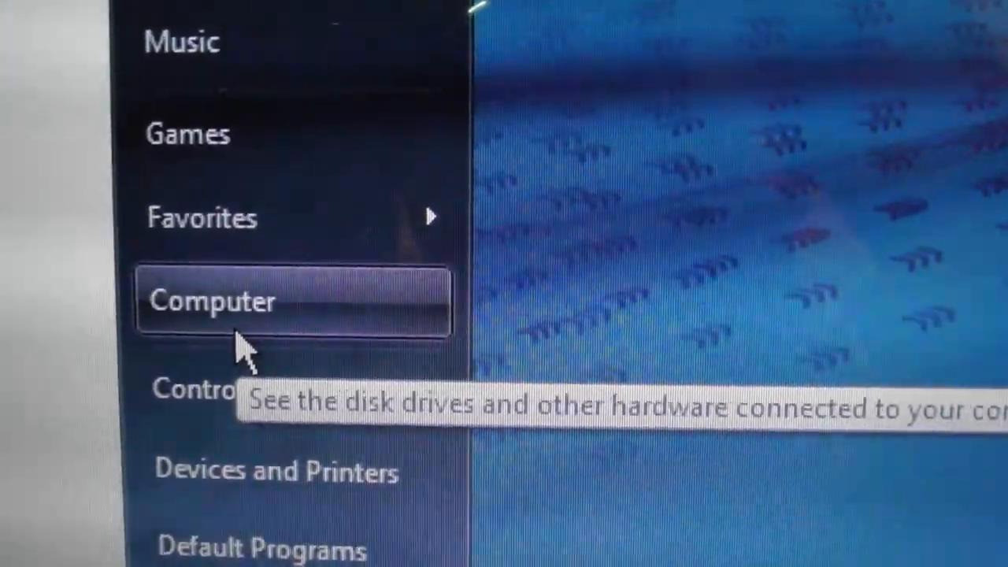
Choose Computer from the Start menu to reach the C: drive
{"action": "left_click", "coordinate": [213, 301]}
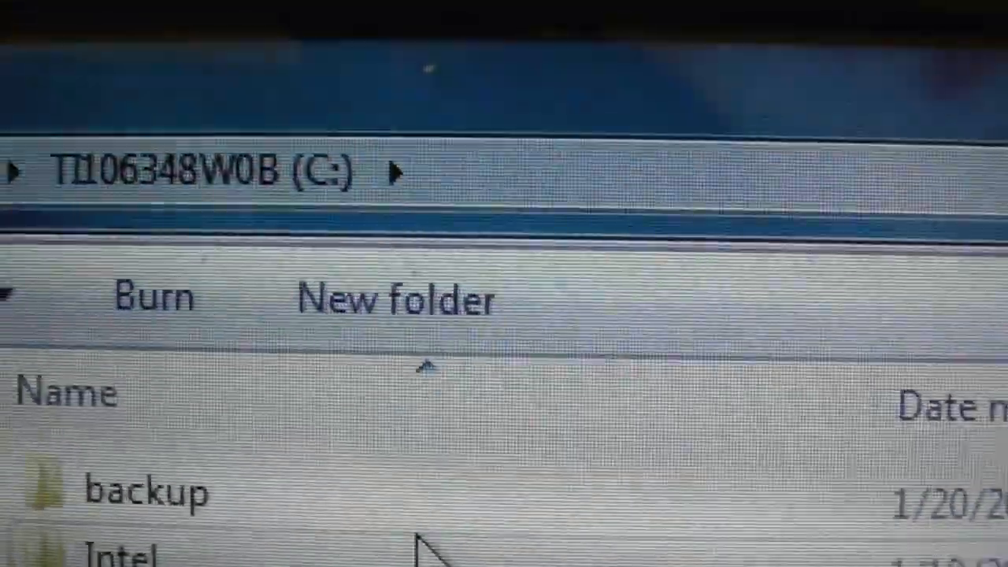
Scroll down through Program Files to the TOSHIBA folder and open it
{"action": "scroll", "scroll_direction": "down", "scroll_amount": 3}
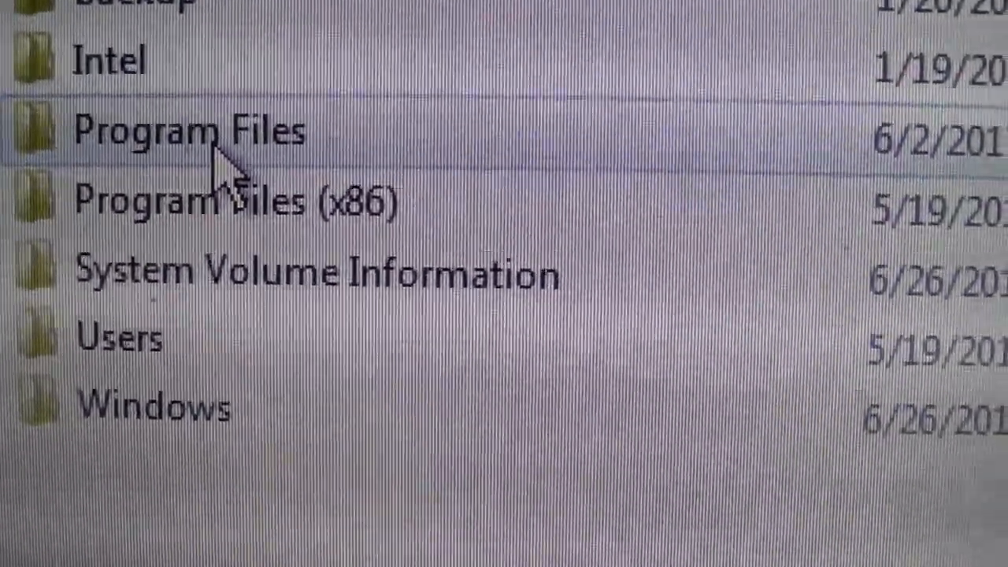
{"action": "mouse_move", "coordinate": [181, 197]}
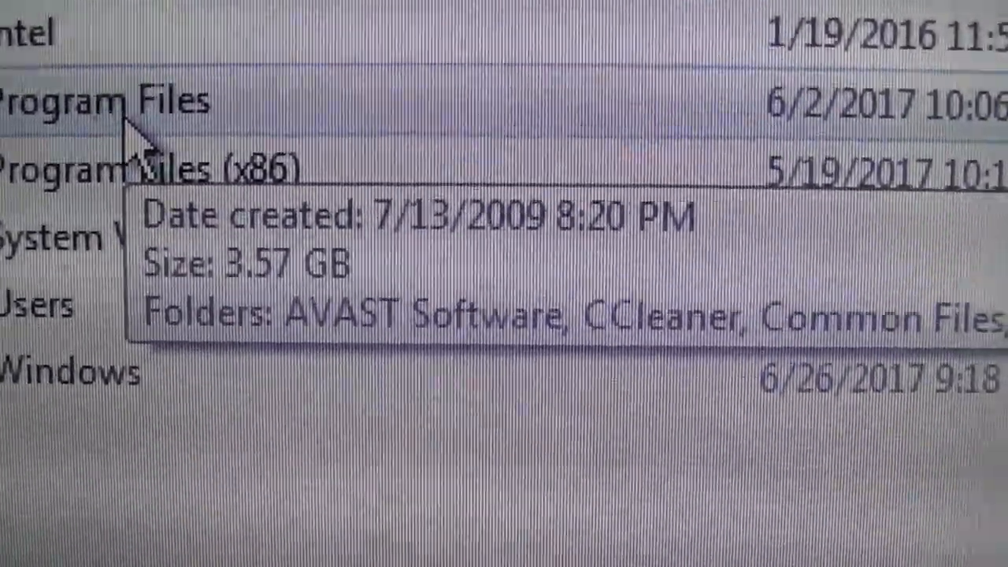
{"action": "scroll", "scroll_direction": "down", "scroll_amount": 3}
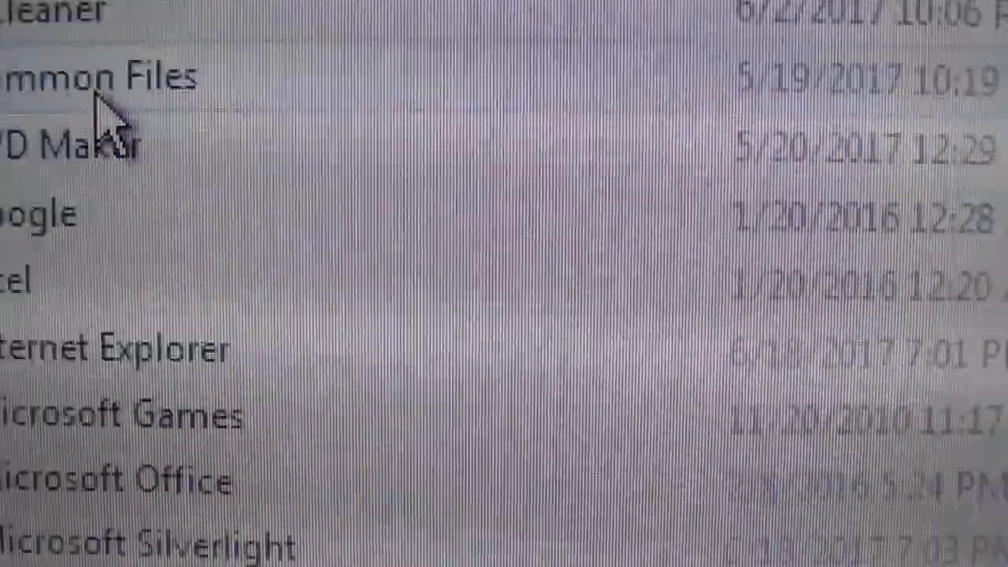
{"action": "scroll", "scroll_direction": "down", "scroll_amount": 3}
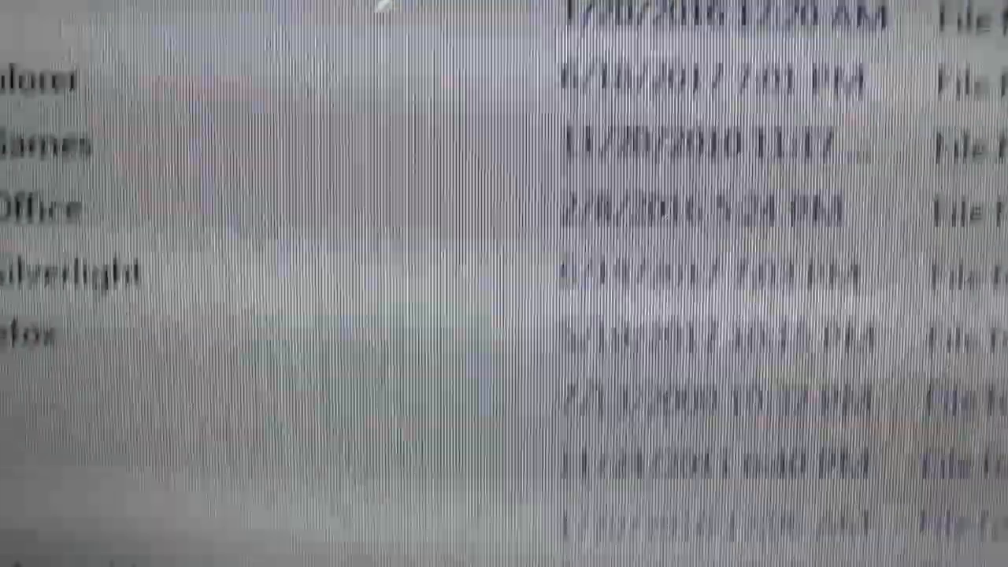
{"action": "scroll", "scroll_direction": "down", "scroll_amount": 3}
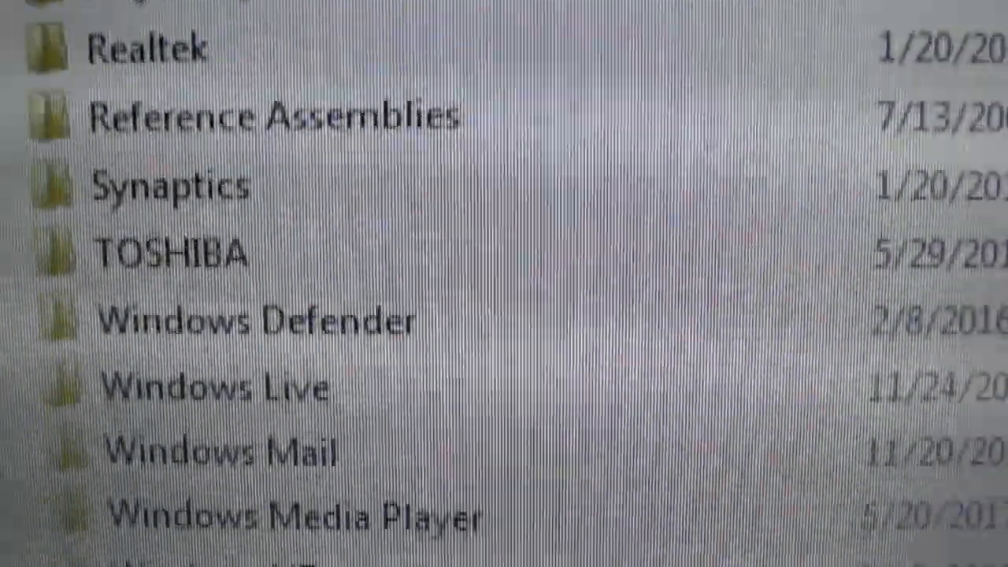
{"action": "scroll", "scroll_direction": "down", "scroll_amount": 3}
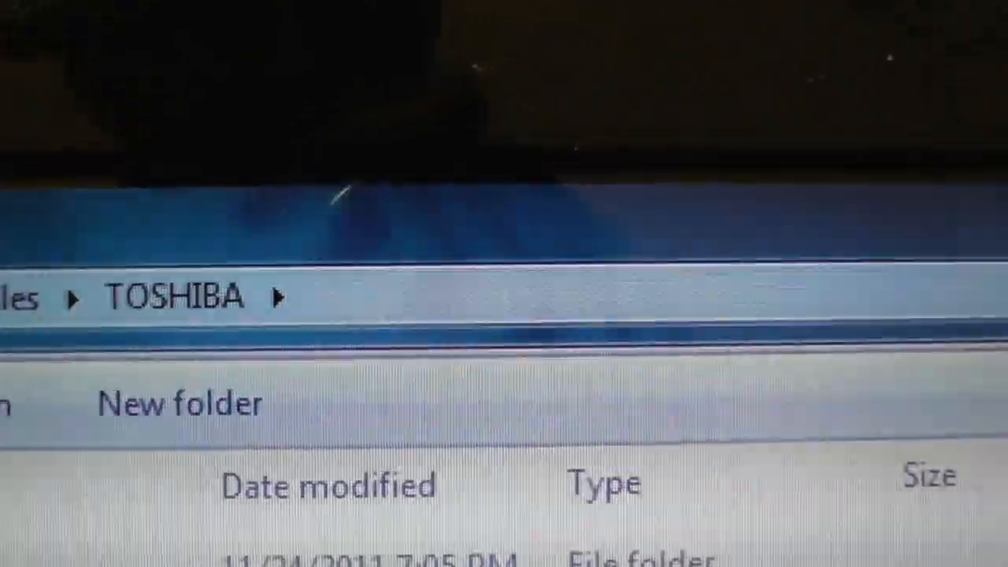
Scroll through the TOSHIBA folder and select TBSWireless, the Wireless On/Off application
{"action": "scroll", "scroll_direction": "down", "scroll_amount": 3}
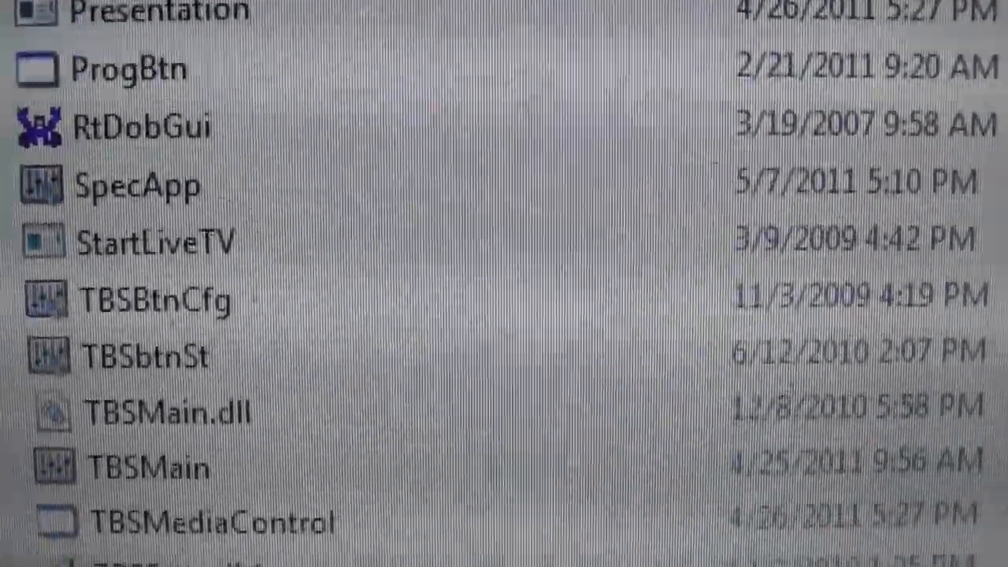
{"action": "scroll", "scroll_direction": "down", "scroll_amount": 3}
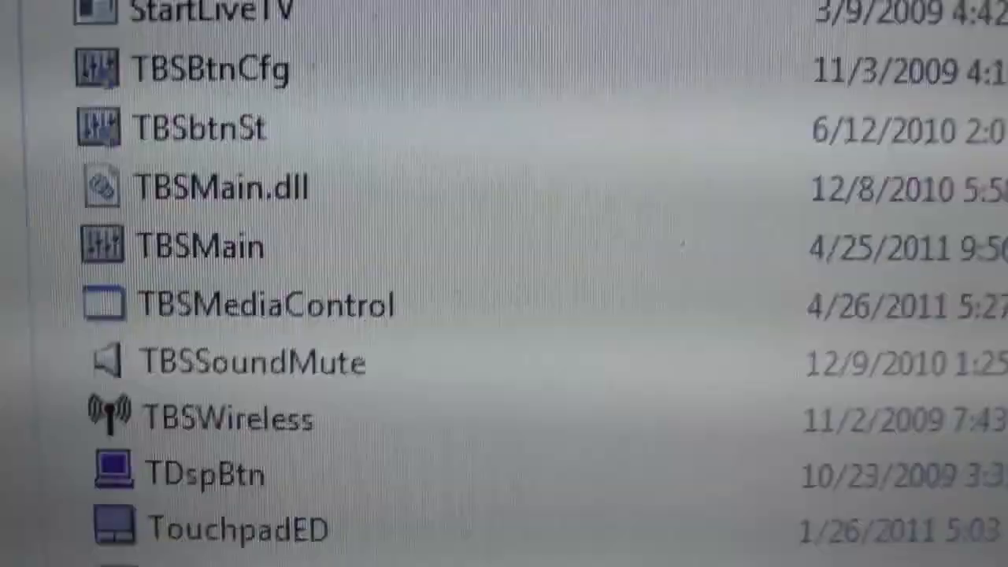
{"action": "scroll", "scroll_direction": "down", "scroll_amount": 3}
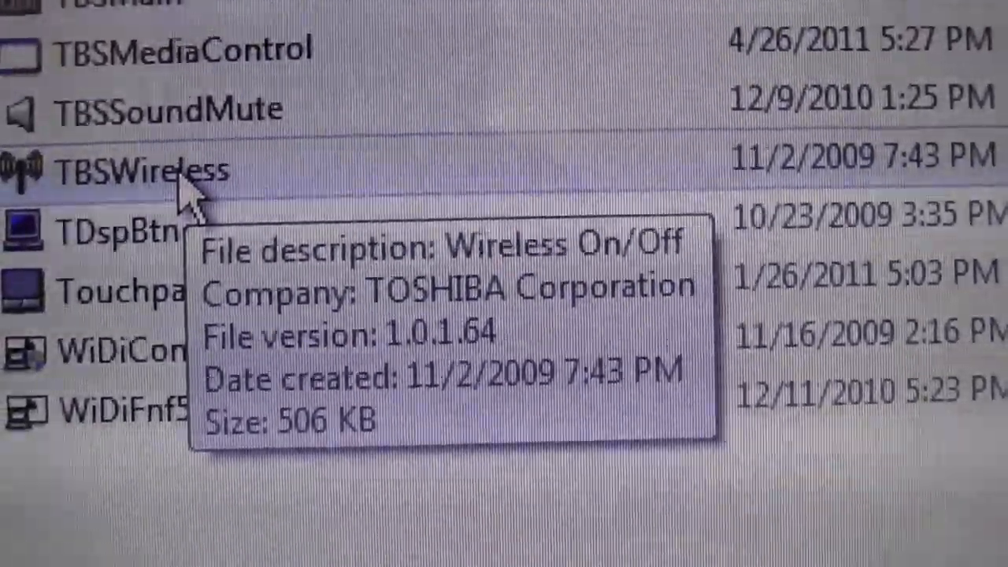
{"action": "left_click", "coordinate": [158, 181]}
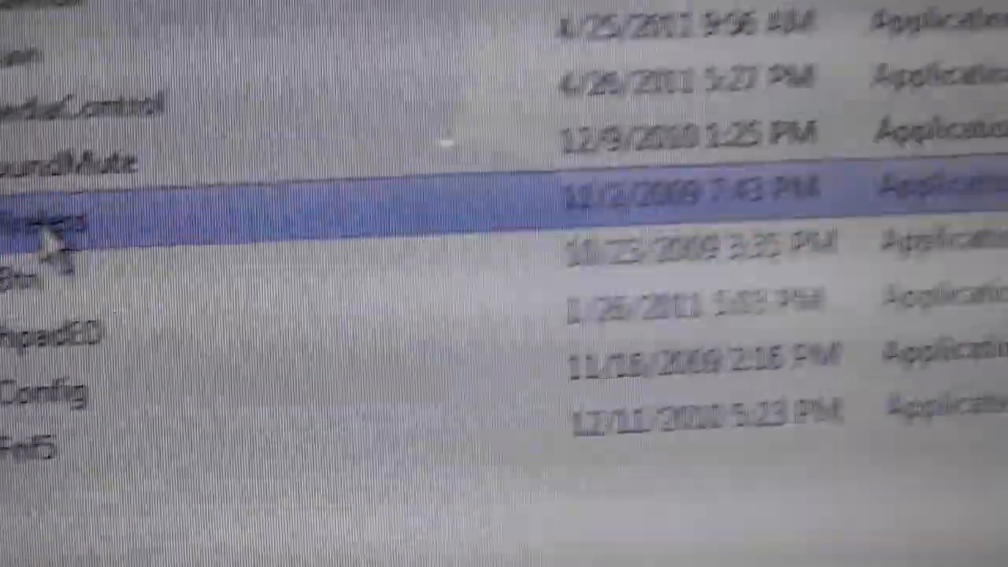